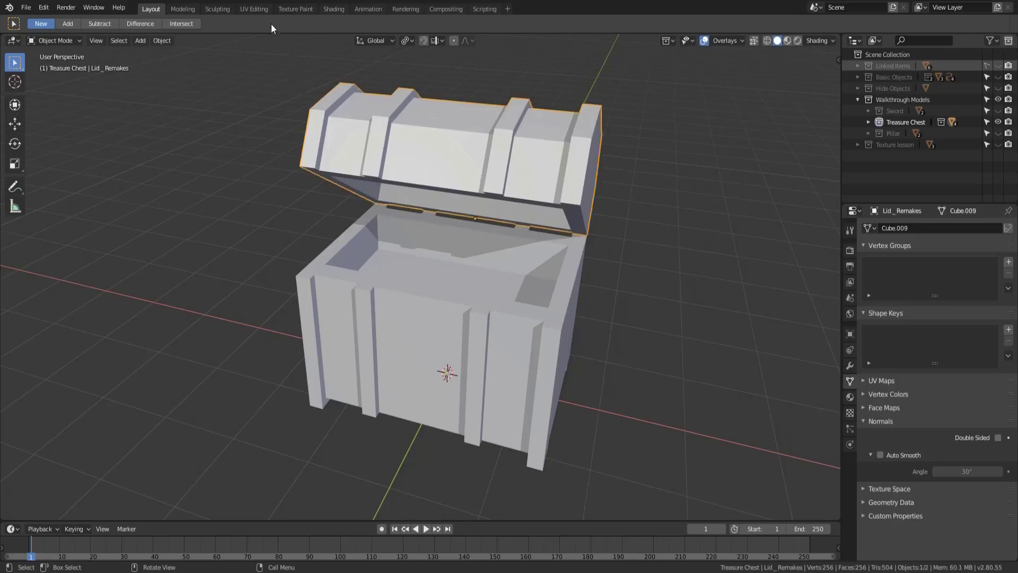
Step: Show the Lid_Remakes object's UV islands in the UV Editing workspace, in Edit Mode
left_click(253, 9)
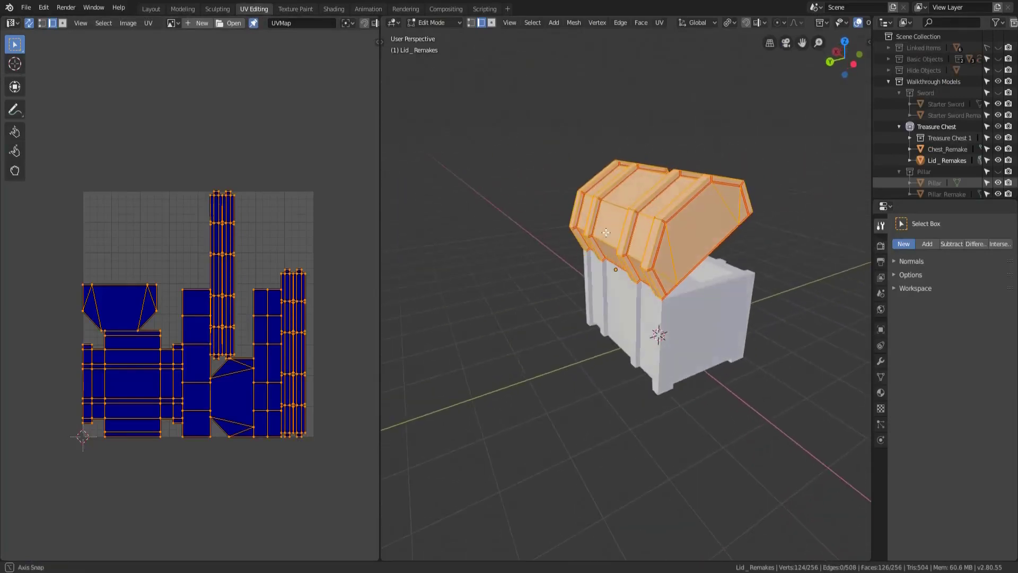
Step: Toggle Edit Mode on Chest_Remake to view its unwrapped UV islands
key("Tab")
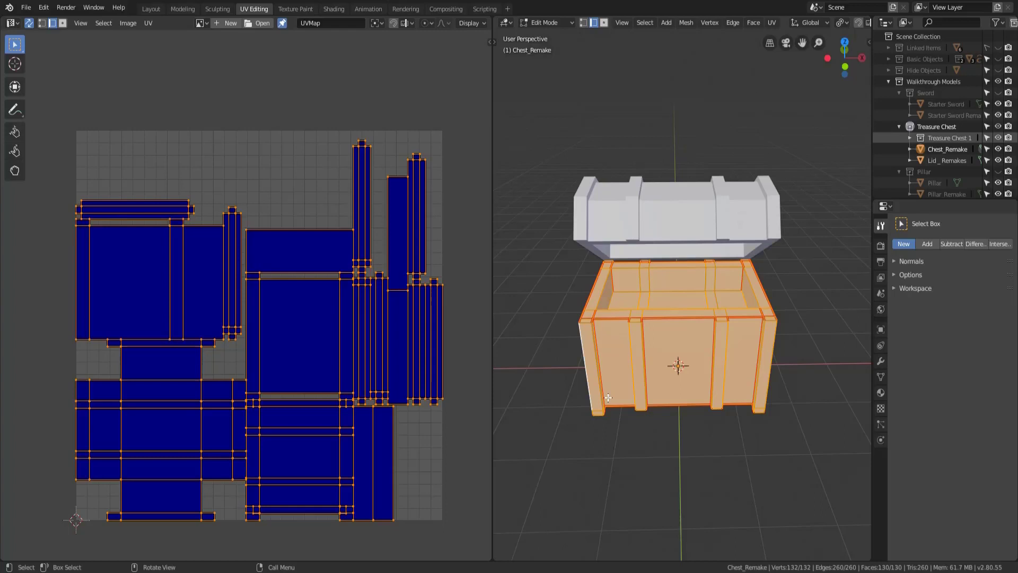
mouse_move(599, 397)
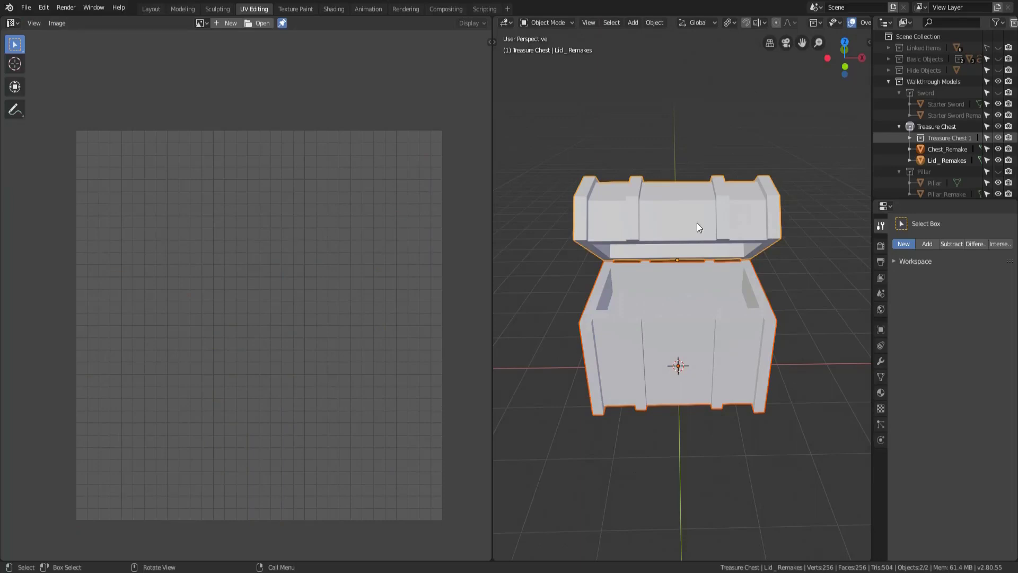
Step: Enter Edit Mode on the lid and chest body together
key("Tab")
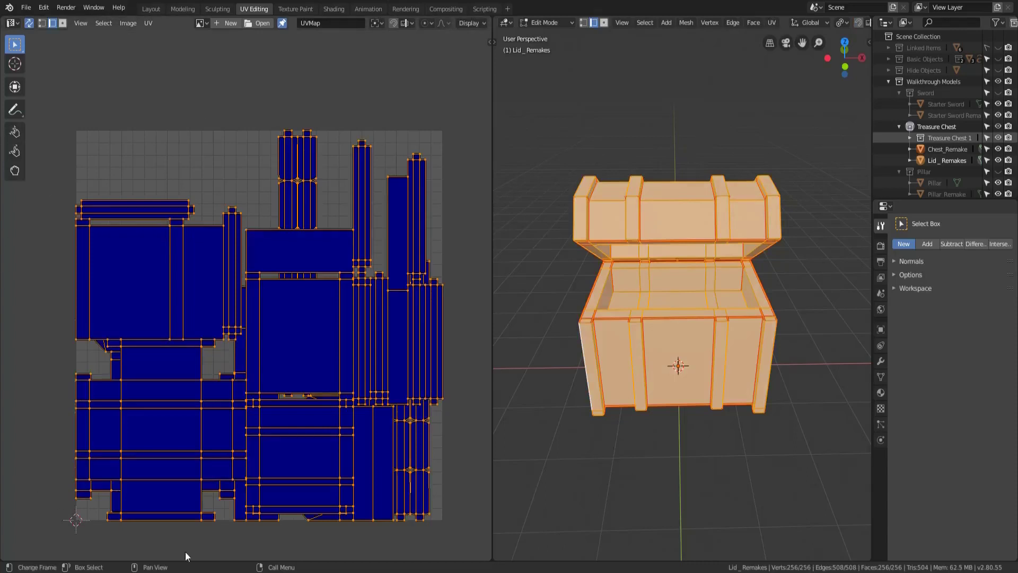
mouse_move(530, 336)
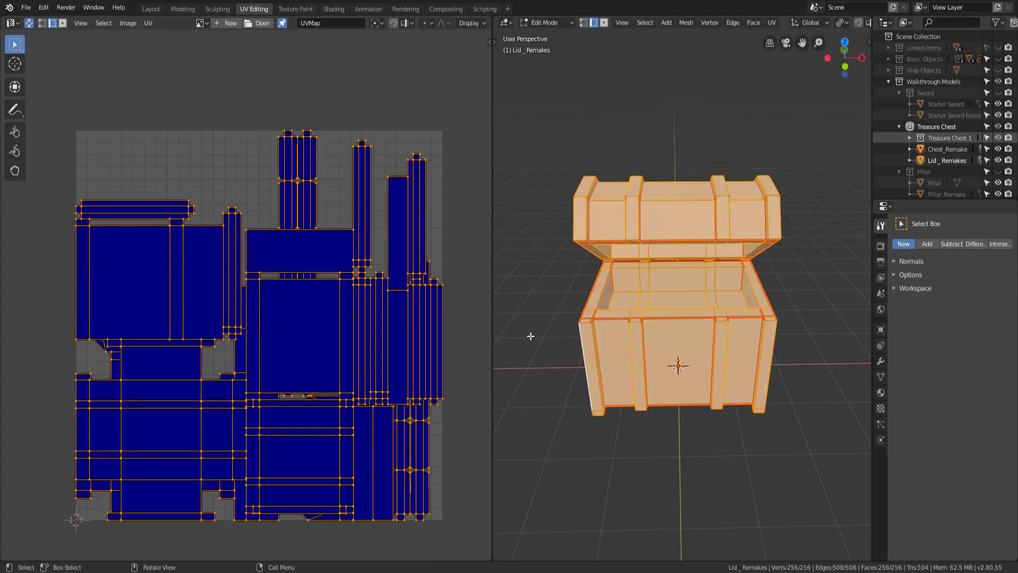
mouse_move(640, 237)
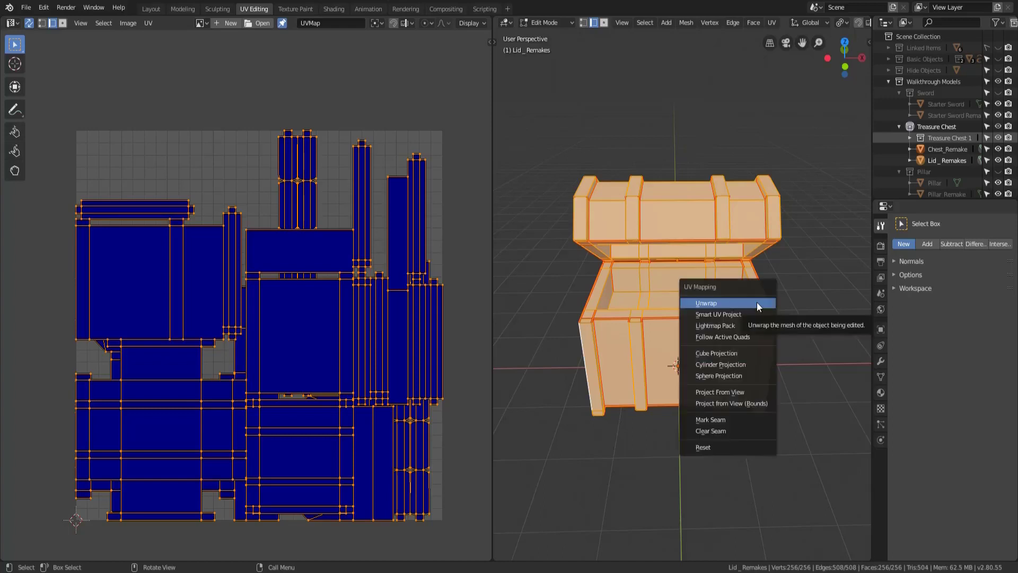
Step: Unwrap the lid and chest body jointly into side-by-side, non-overlapping islands
left_click(706, 303)
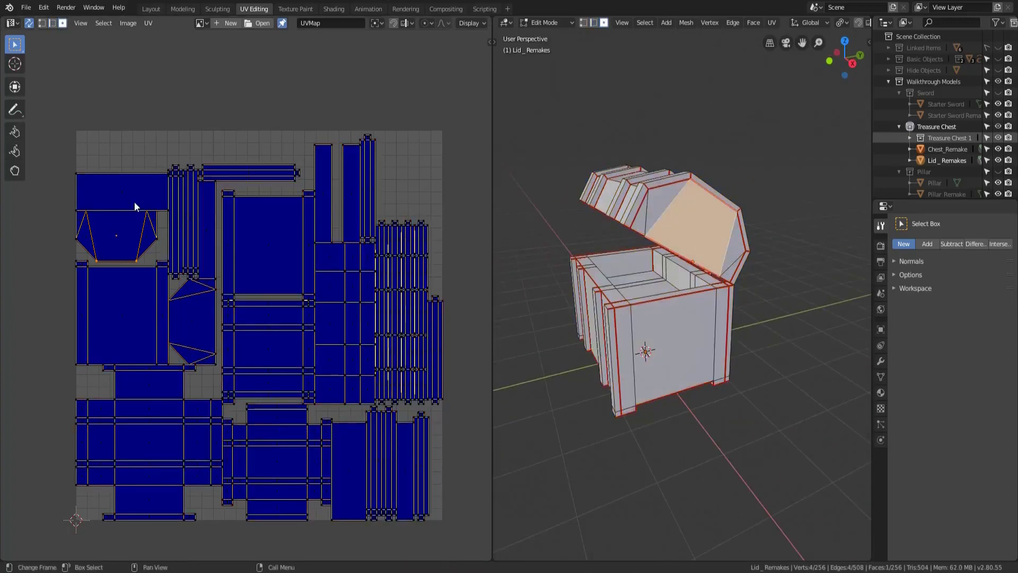
mouse_move(484, 324)
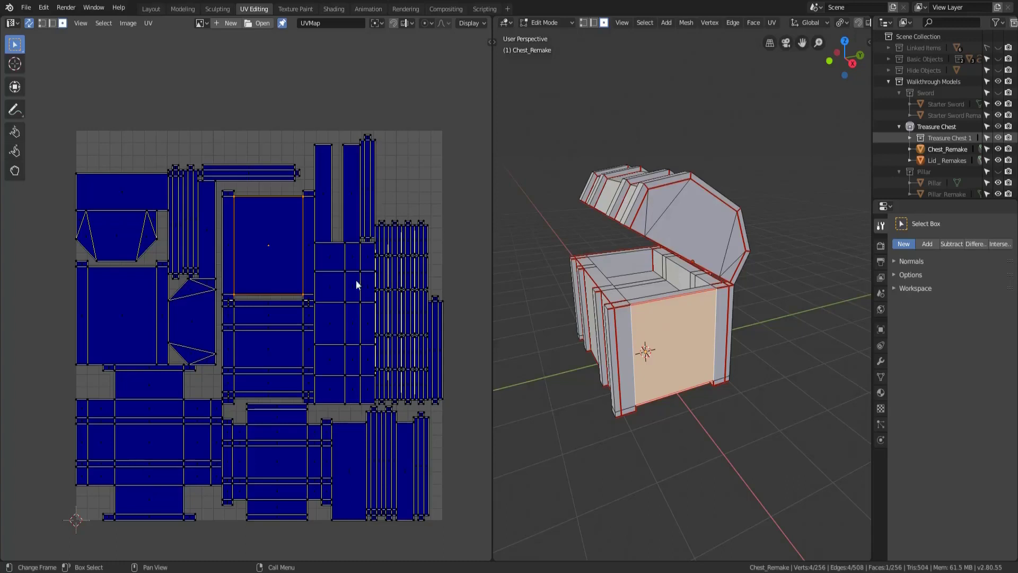
mouse_move(400, 288)
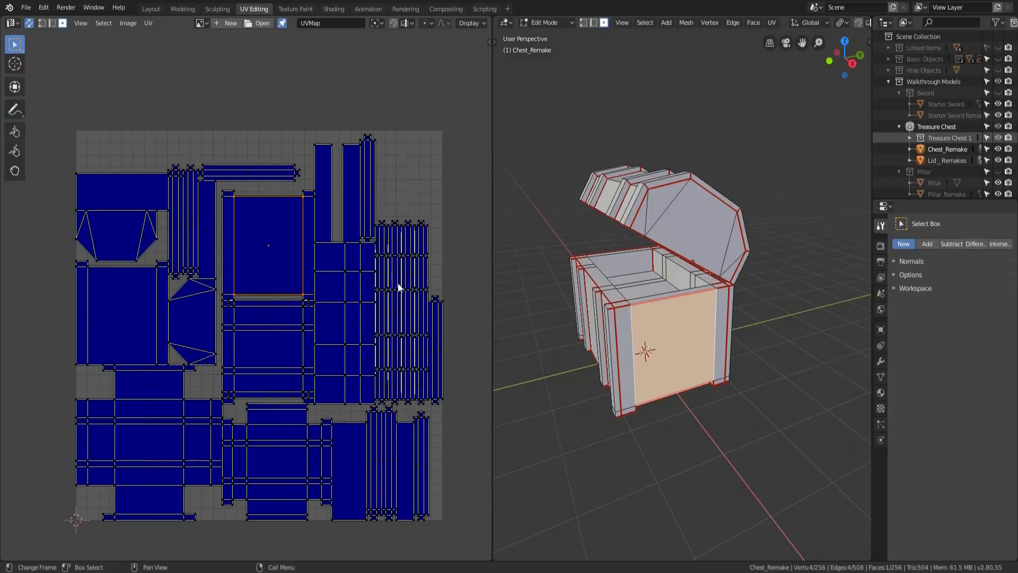